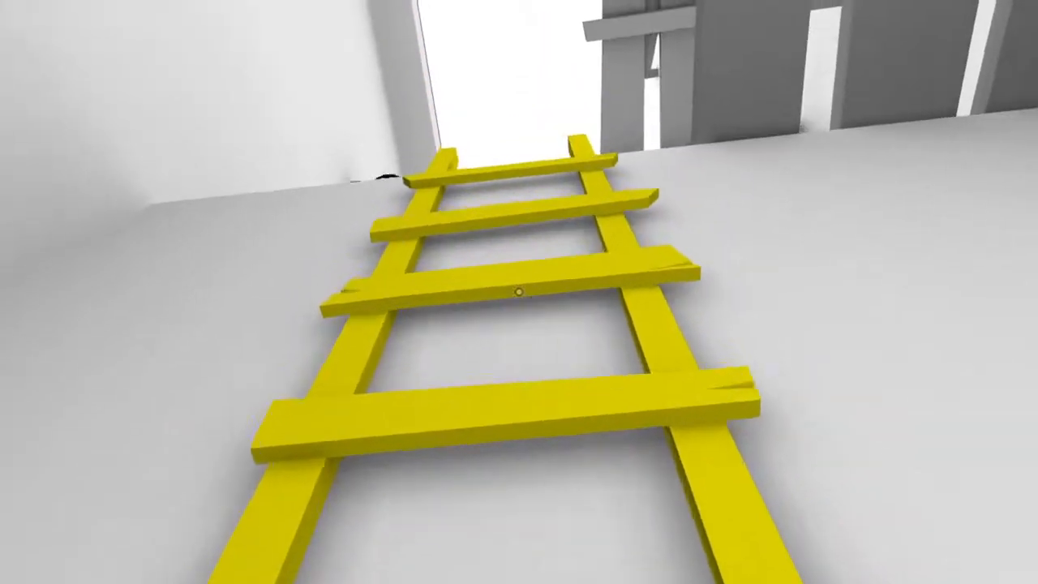
pyautogui.moveTo(519, 292)
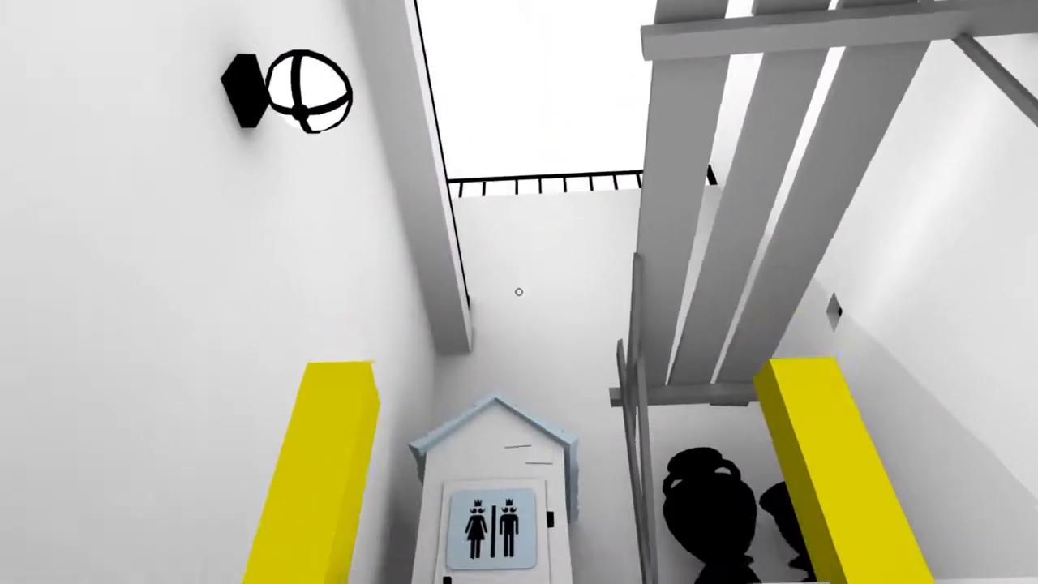
pyautogui.moveTo(519, 292)
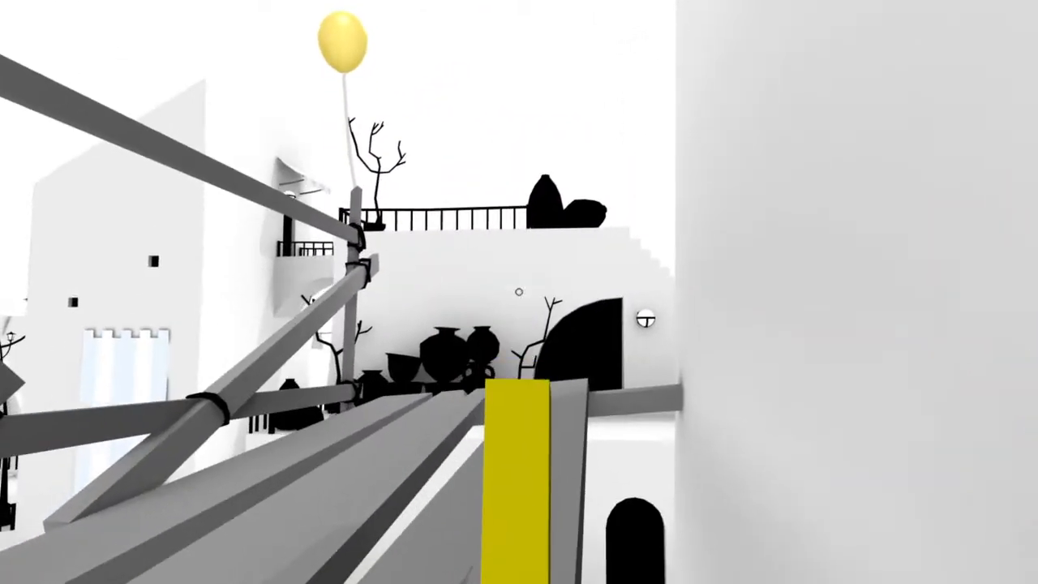
pyautogui.moveTo(519, 292)
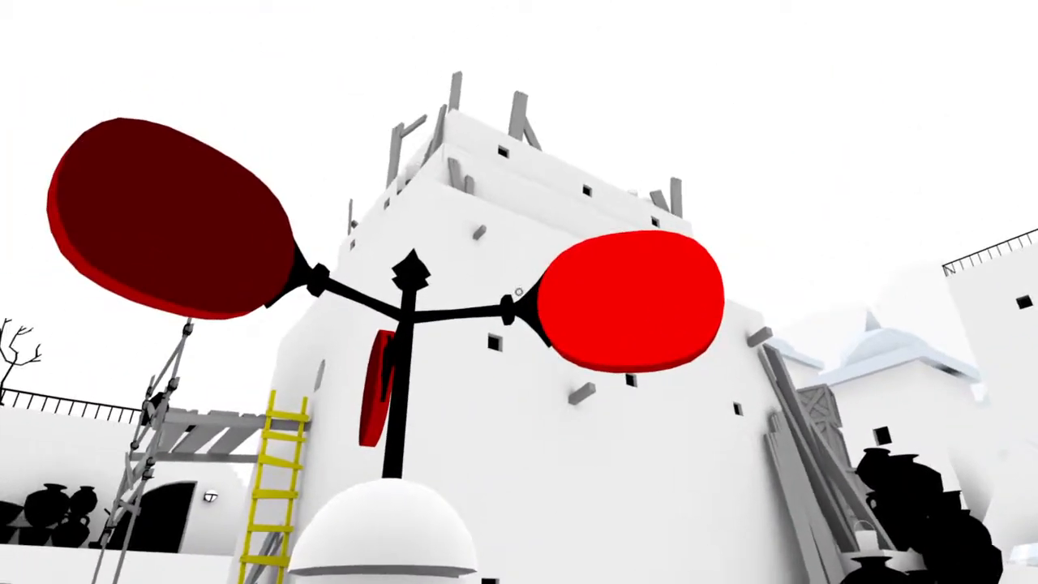
pyautogui.moveTo(519, 292)
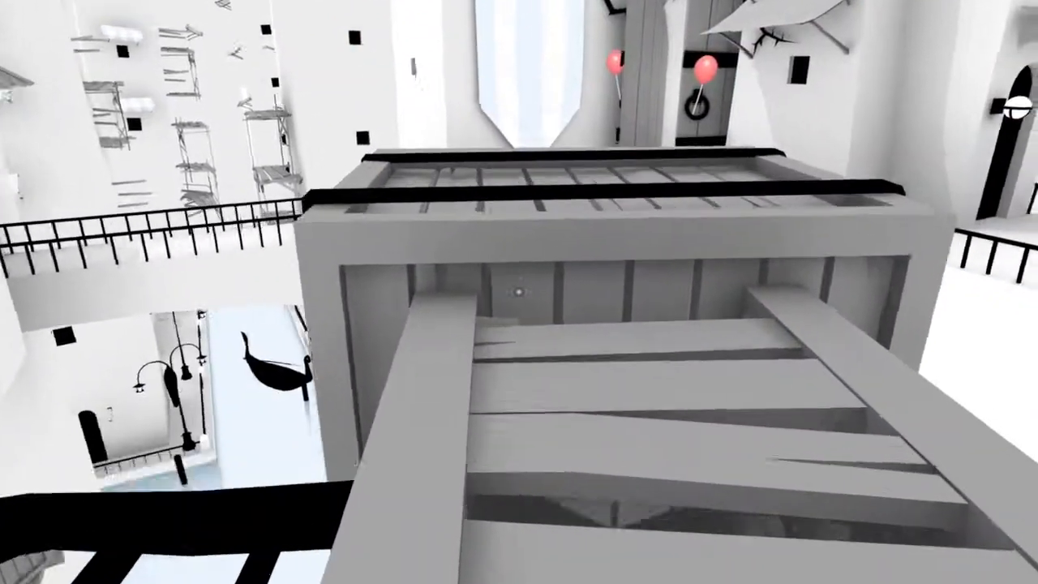
pyautogui.moveTo(519, 292)
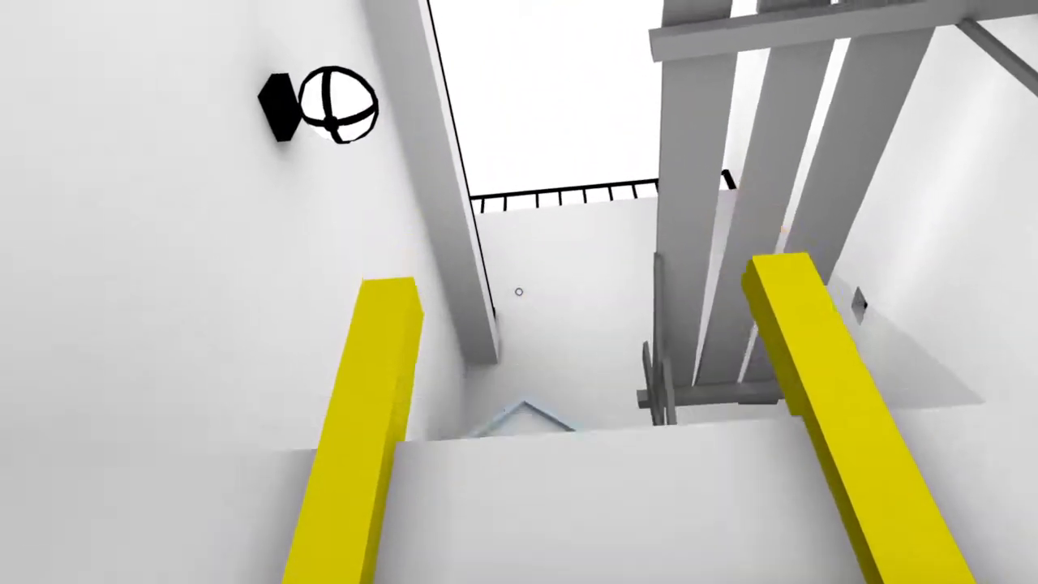
pyautogui.moveTo(519, 292)
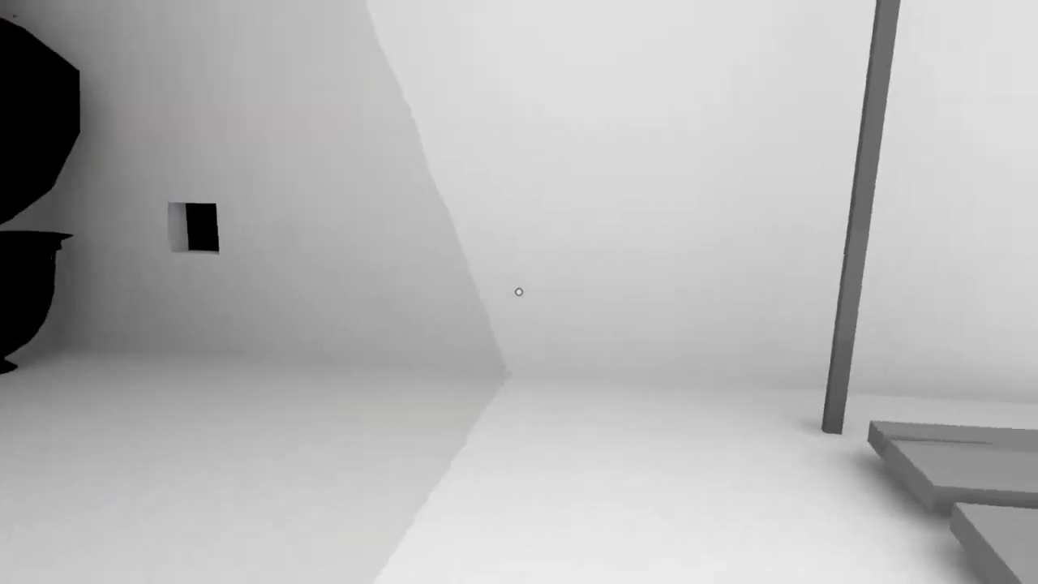
pyautogui.moveTo(519, 292)
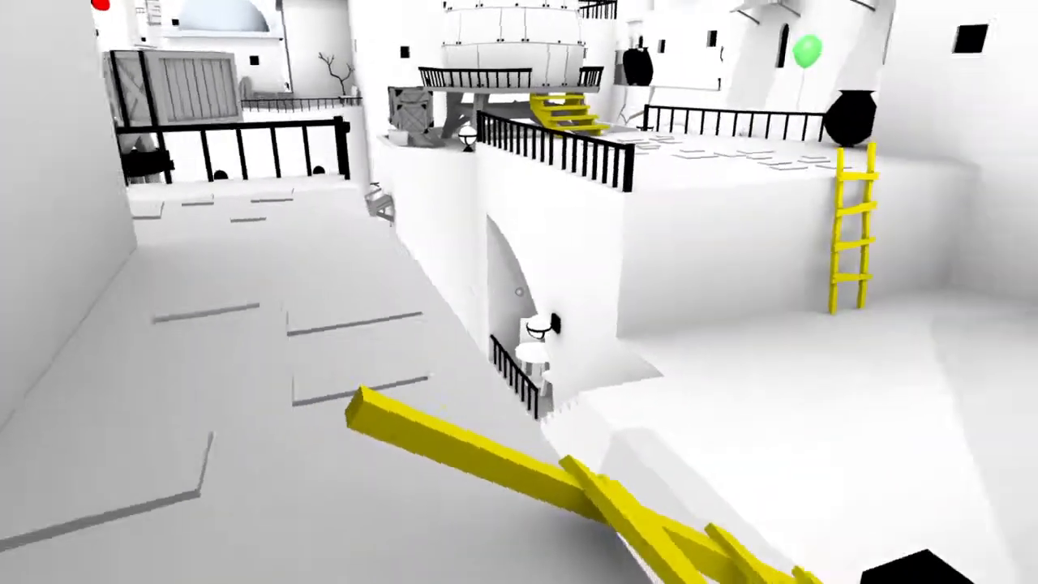
pyautogui.moveTo(519, 292)
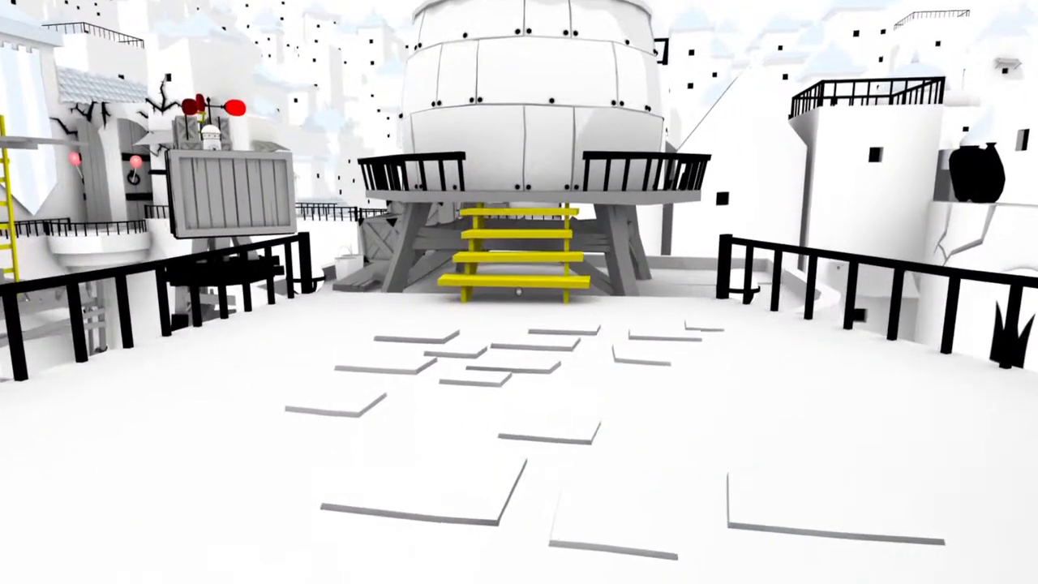
pyautogui.moveTo(519, 292)
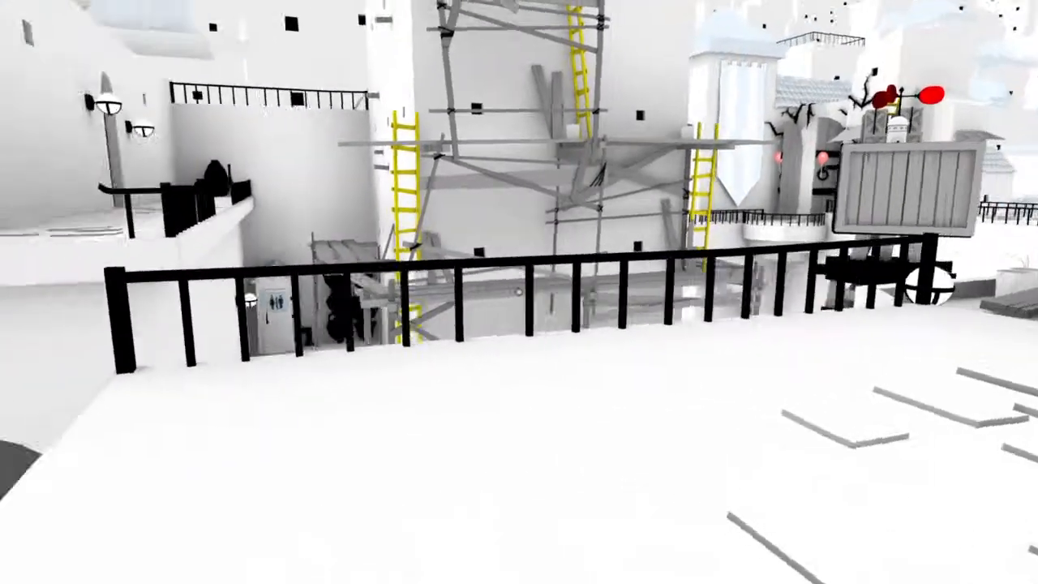
pyautogui.moveTo(519, 292)
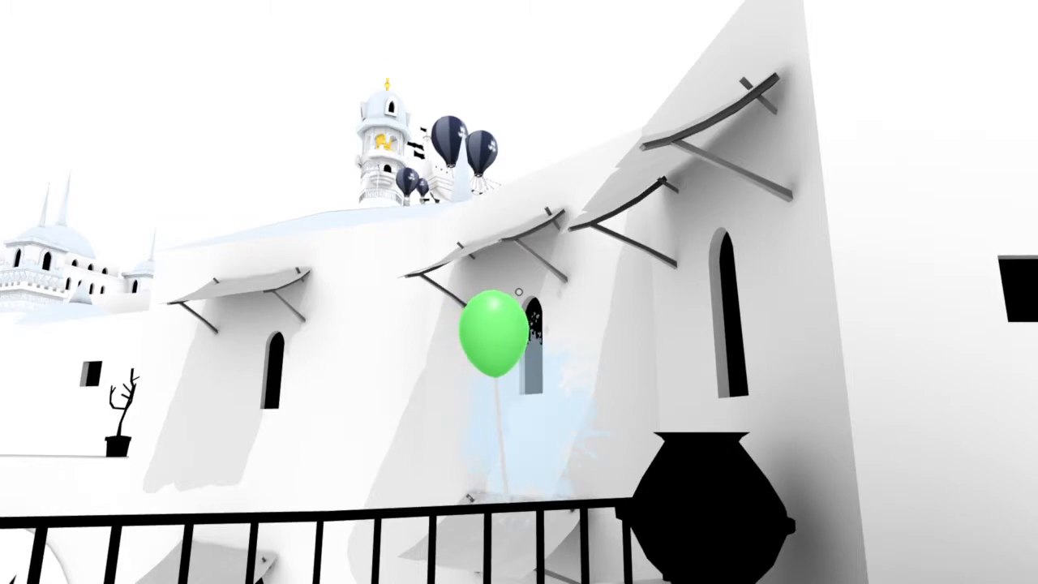
pyautogui.click(490, 341)
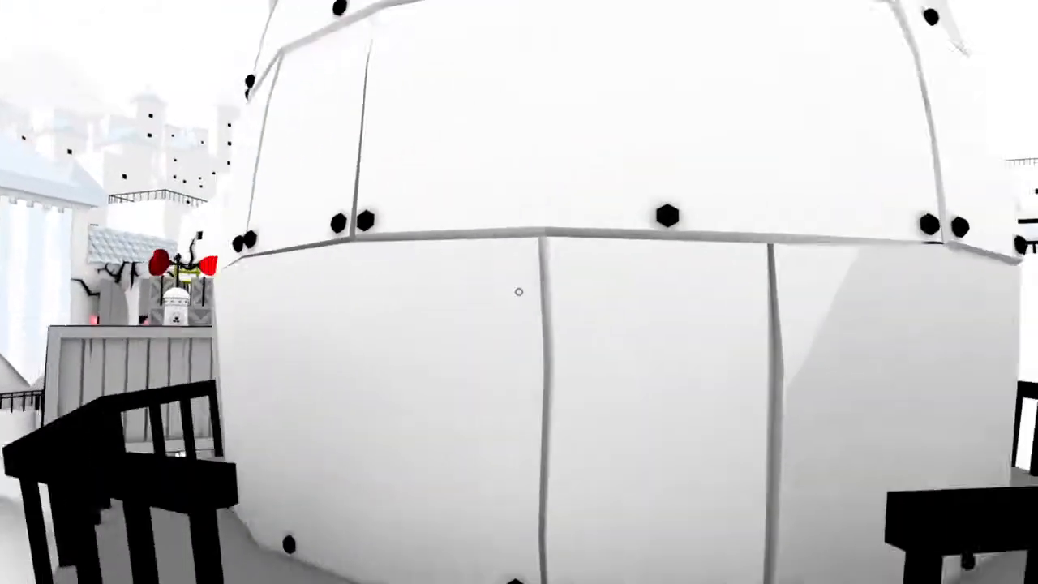
pyautogui.moveTo(519, 292)
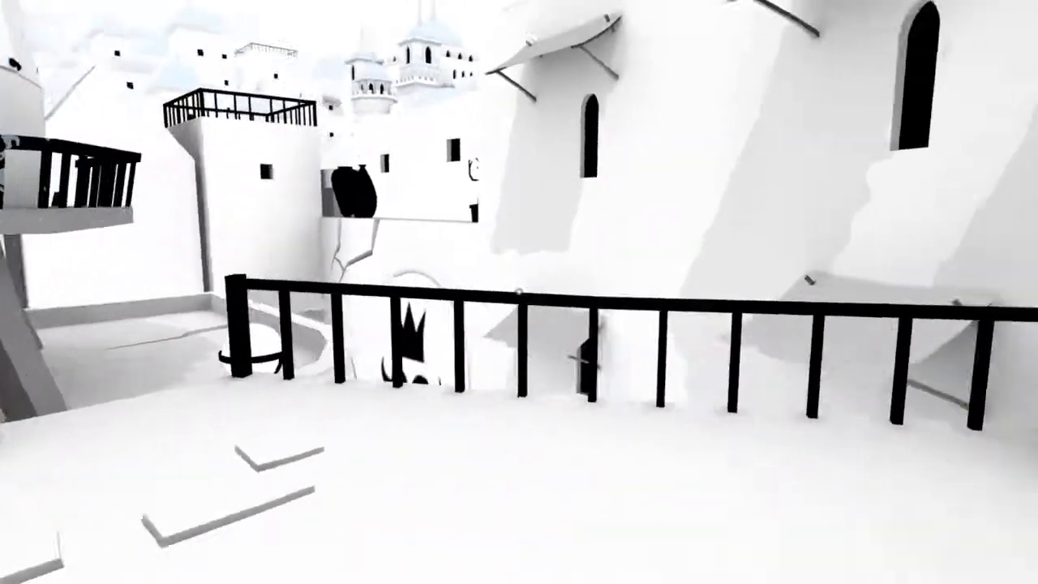
pyautogui.moveTo(519, 292)
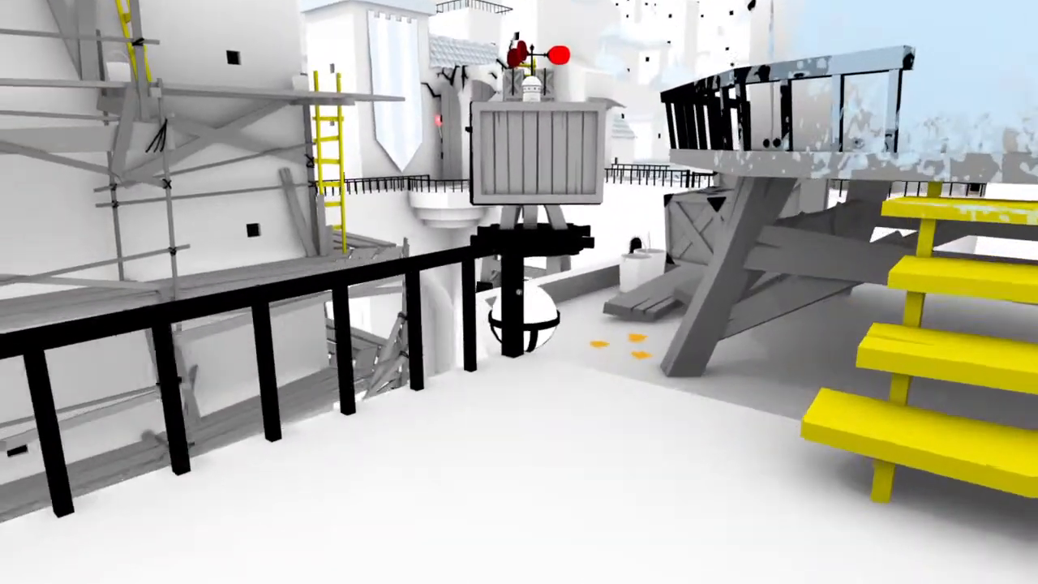
pyautogui.moveTo(519, 292)
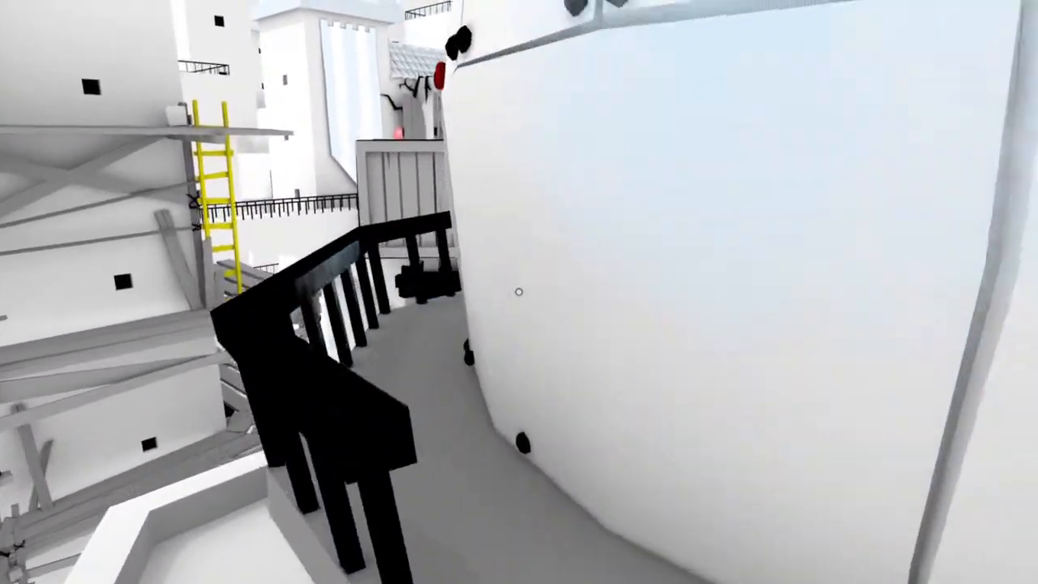